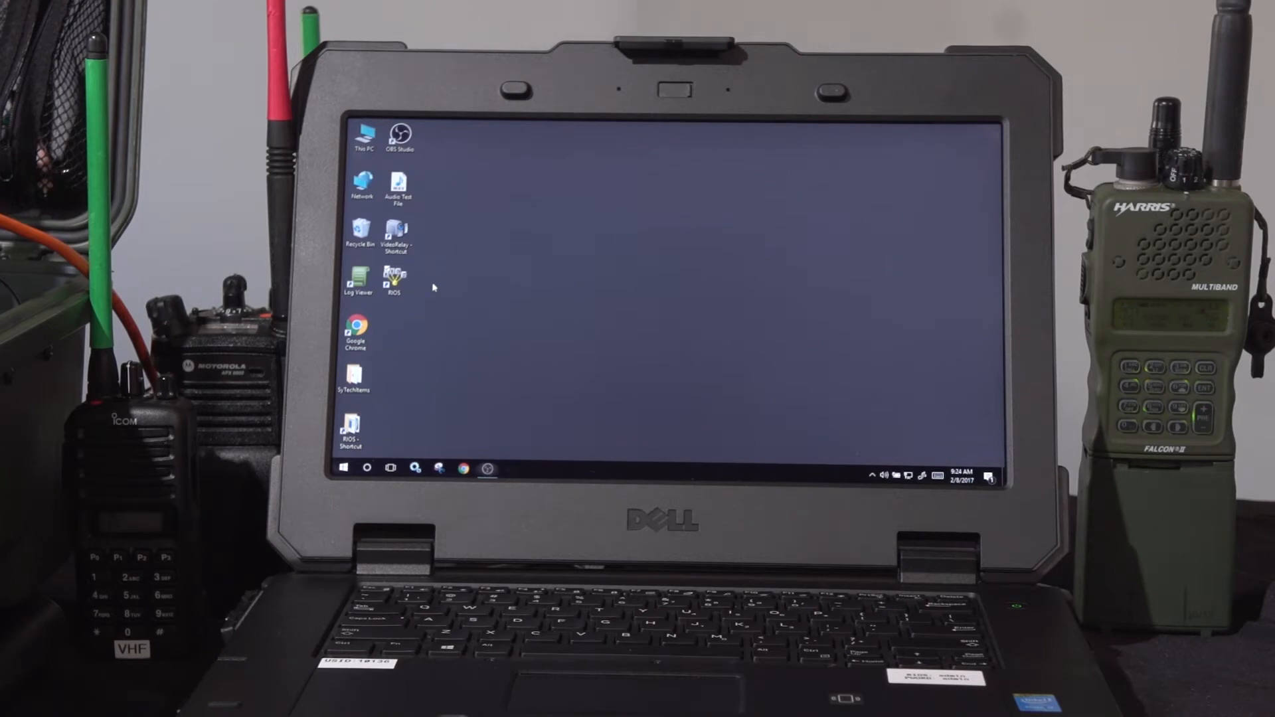
# Launch the RIOS client from its desktop shortcut so the logon prompt appears.
pyautogui.doubleClick(393, 276)
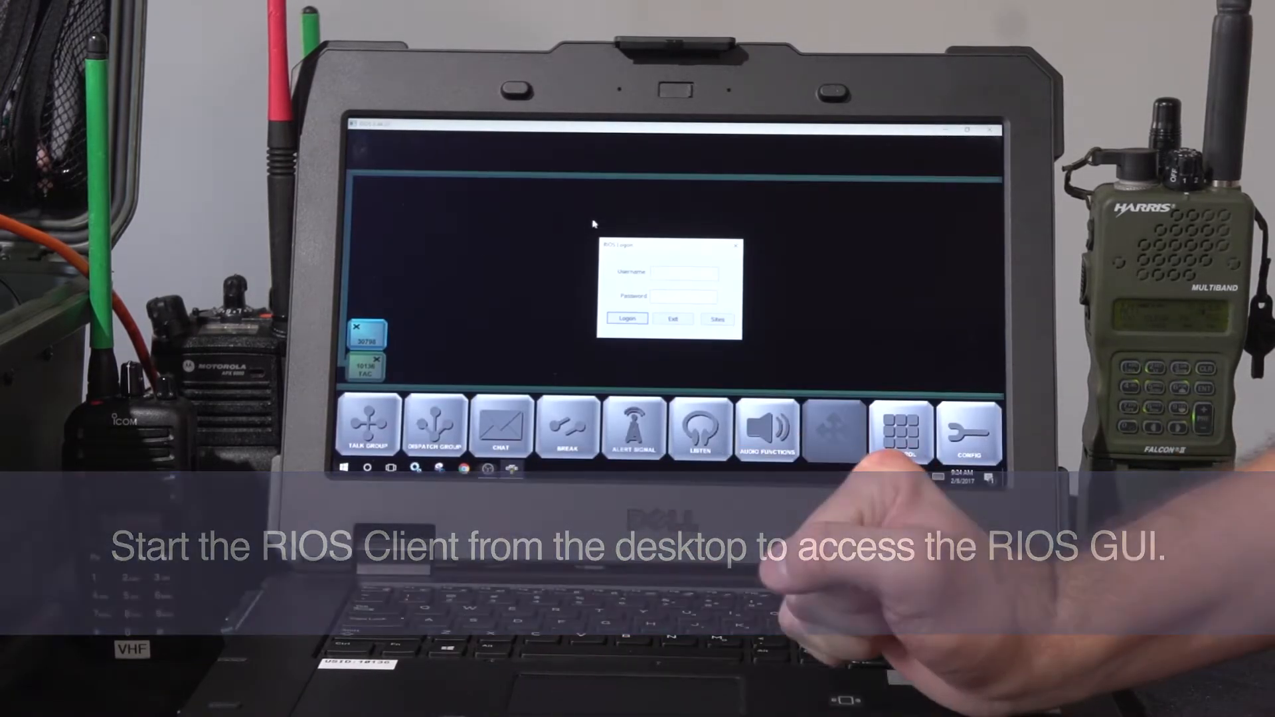
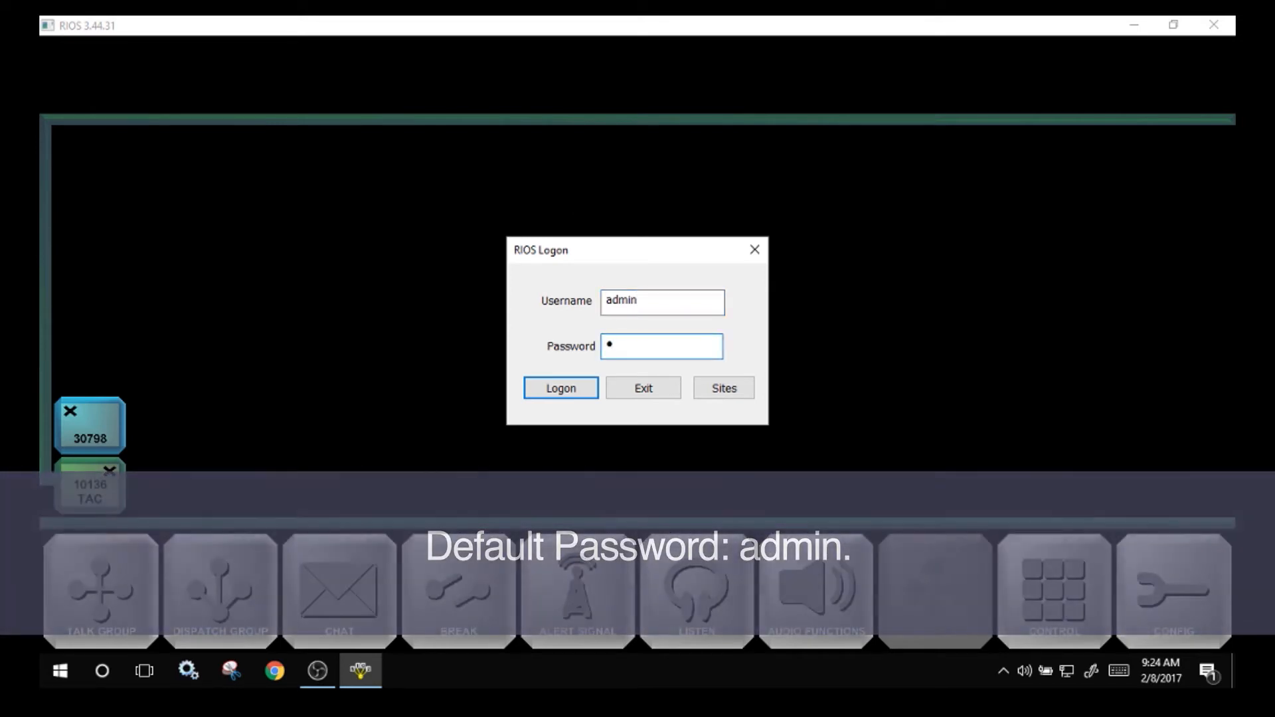
pyautogui.write('a')
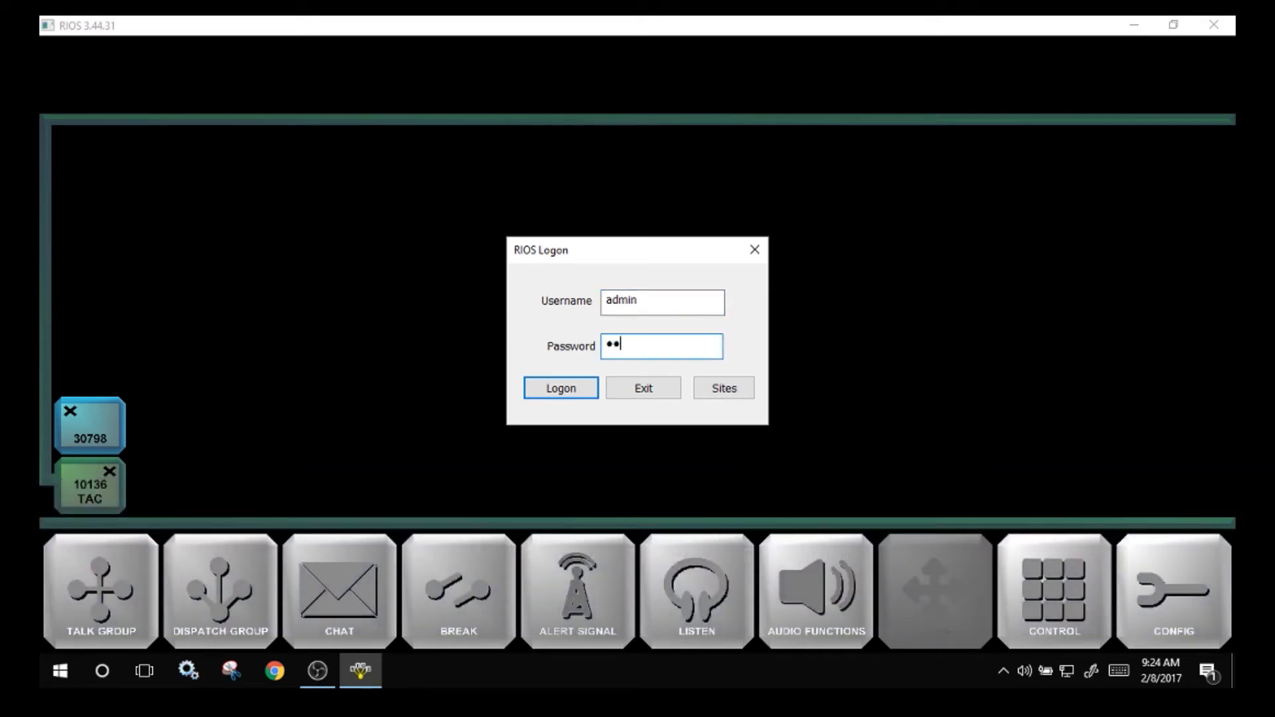
pyautogui.write('•••')
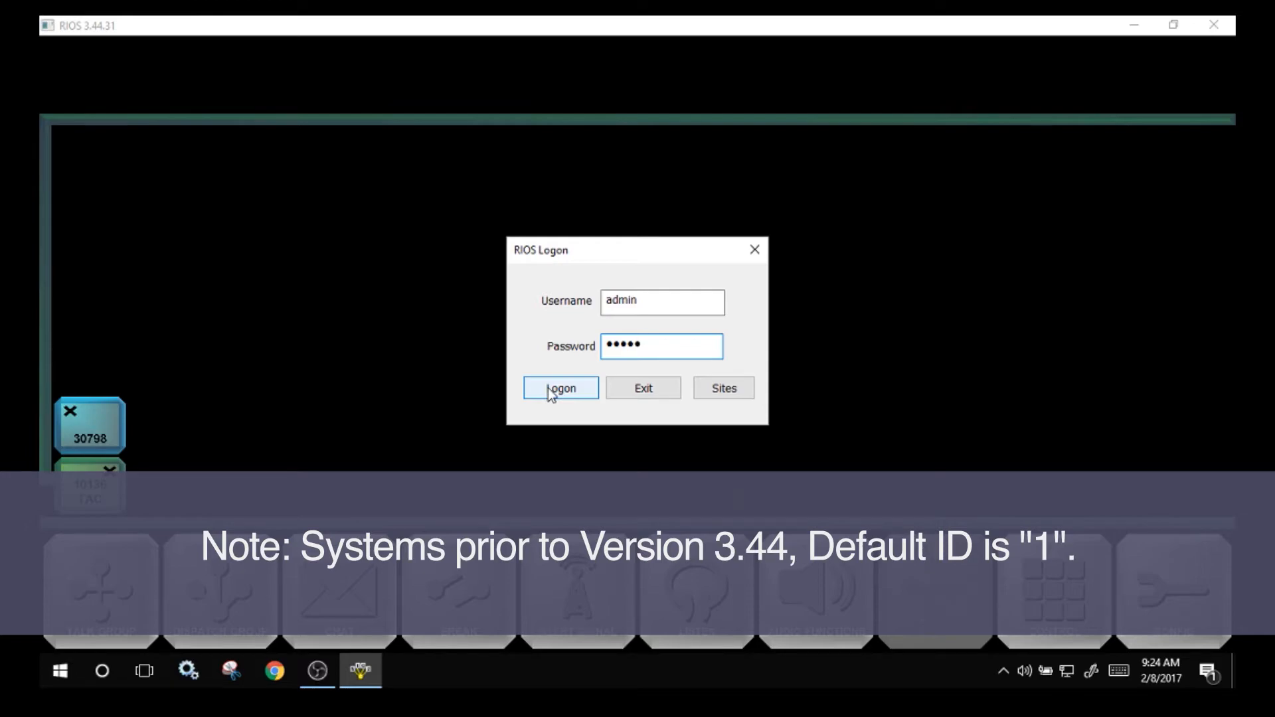
pyautogui.click(559, 387)
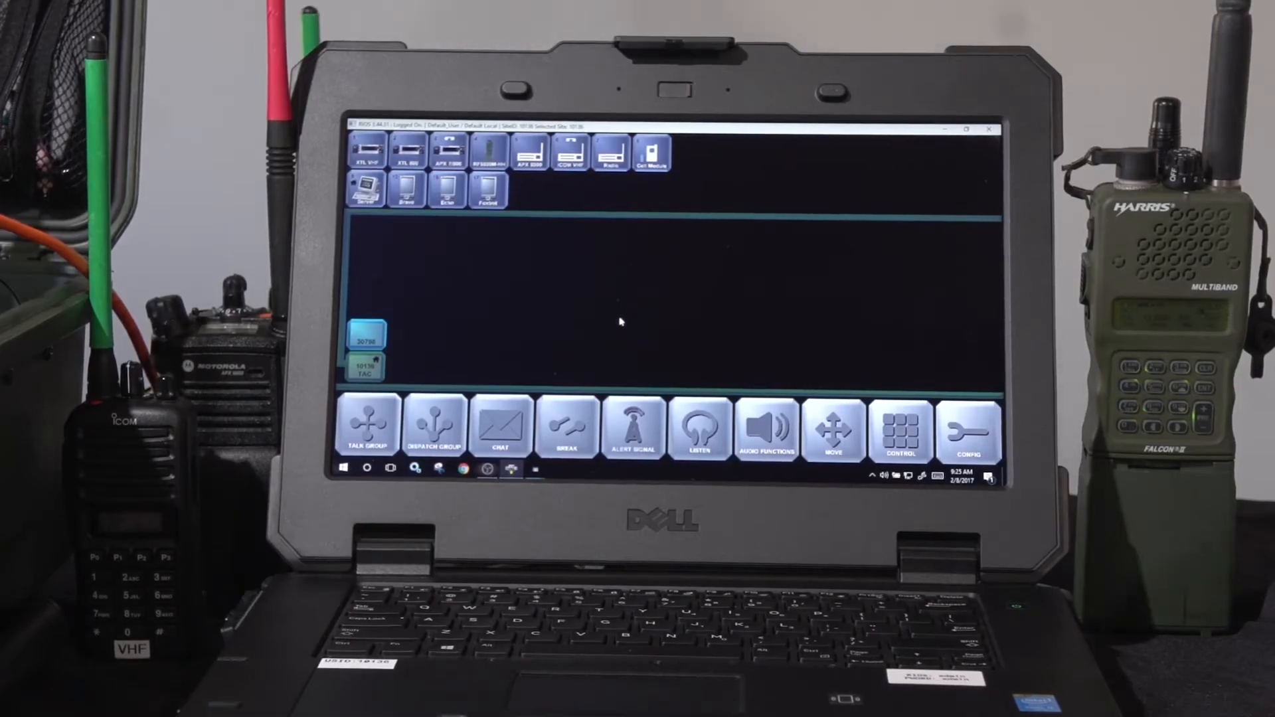